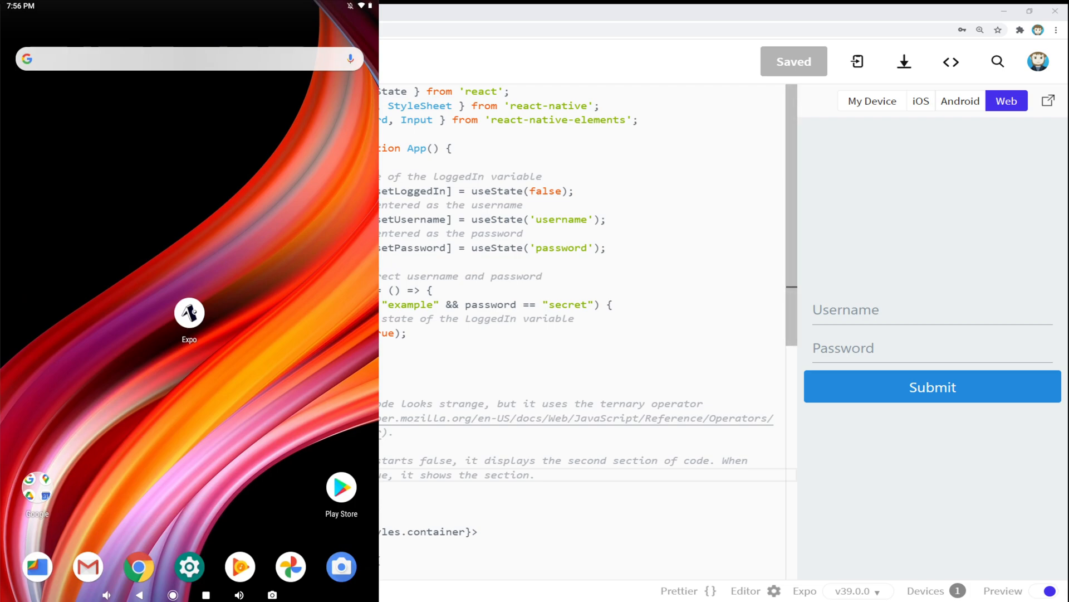
{"action": "left_click", "coordinate": [448, 147]}
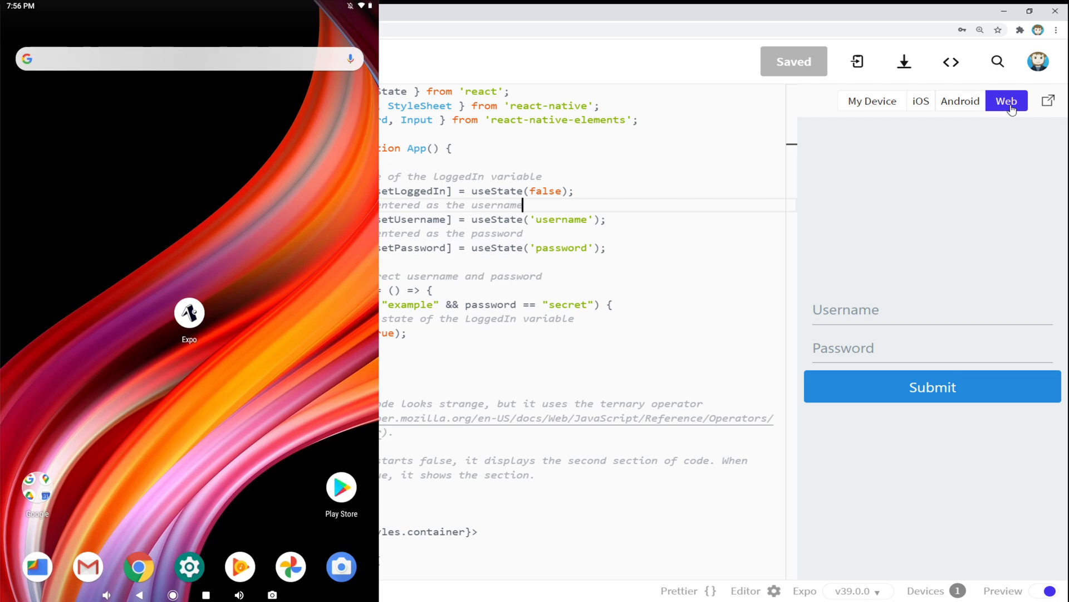
{"action": "mouse_move", "coordinate": [1021, 216]}
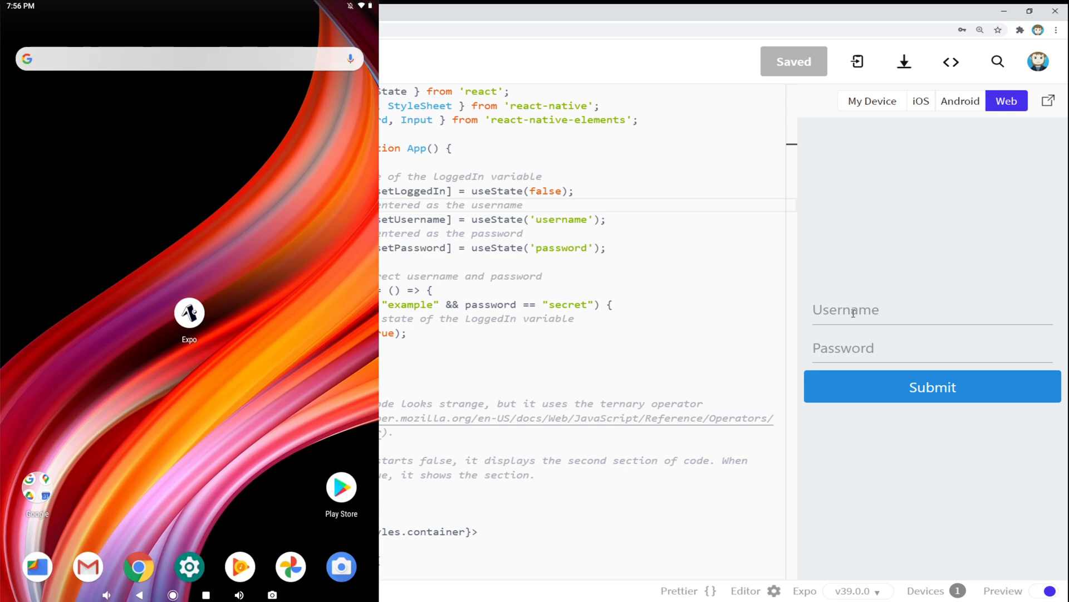
{"action": "type", "text": "exam"}
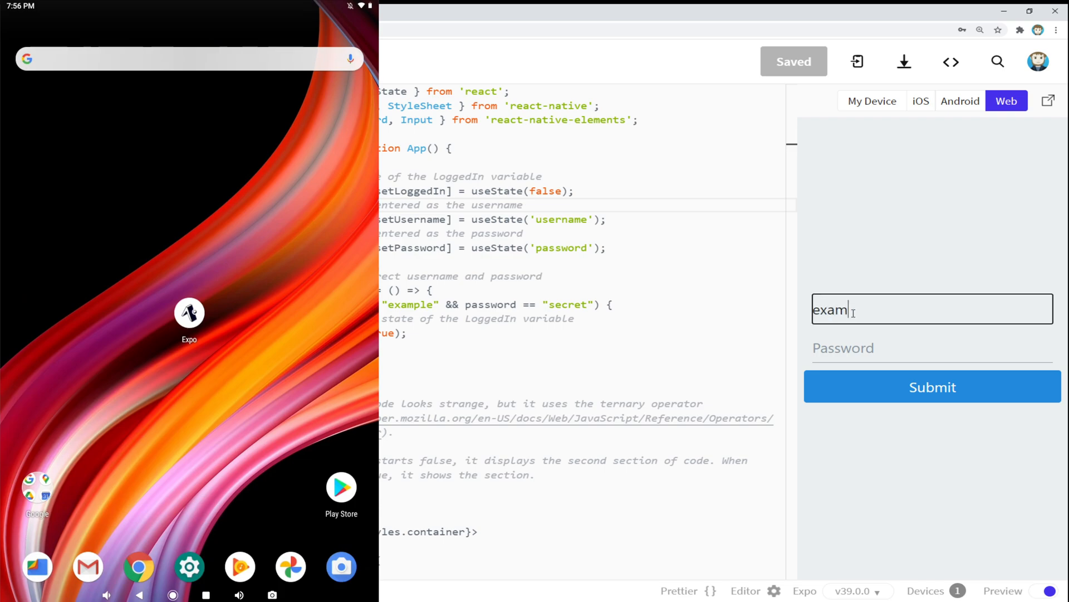
{"action": "type", "text": "ple"}
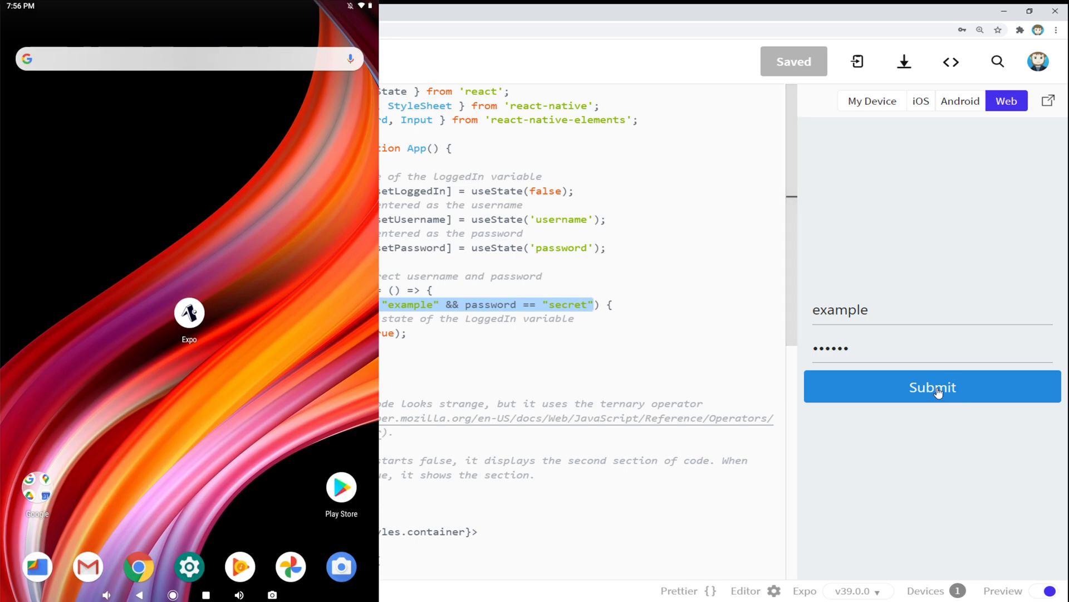
{"action": "left_click", "coordinate": [932, 386]}
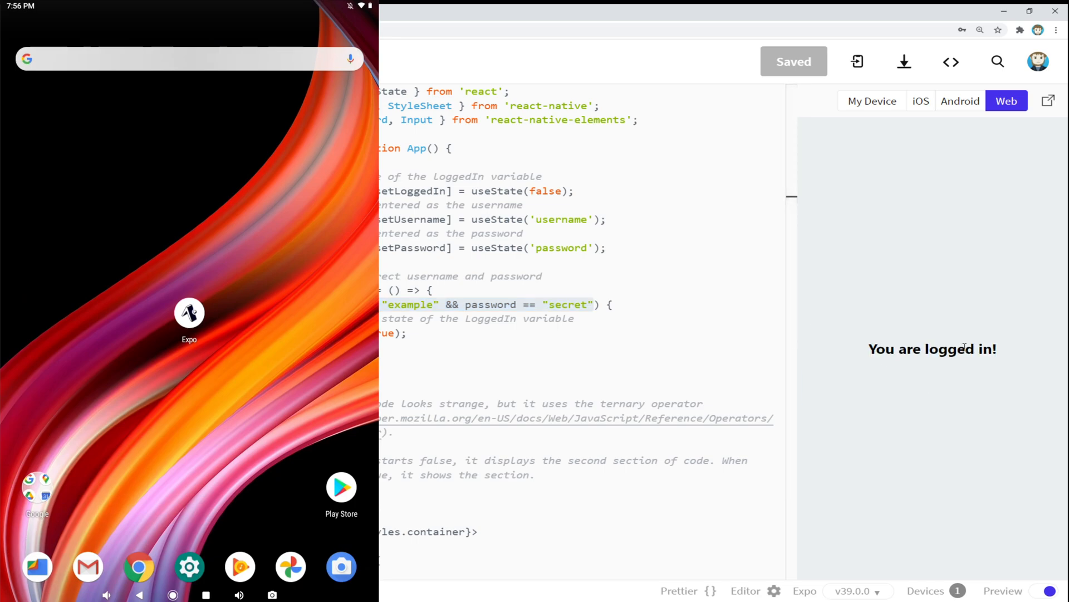
{"action": "mouse_move", "coordinate": [916, 366]}
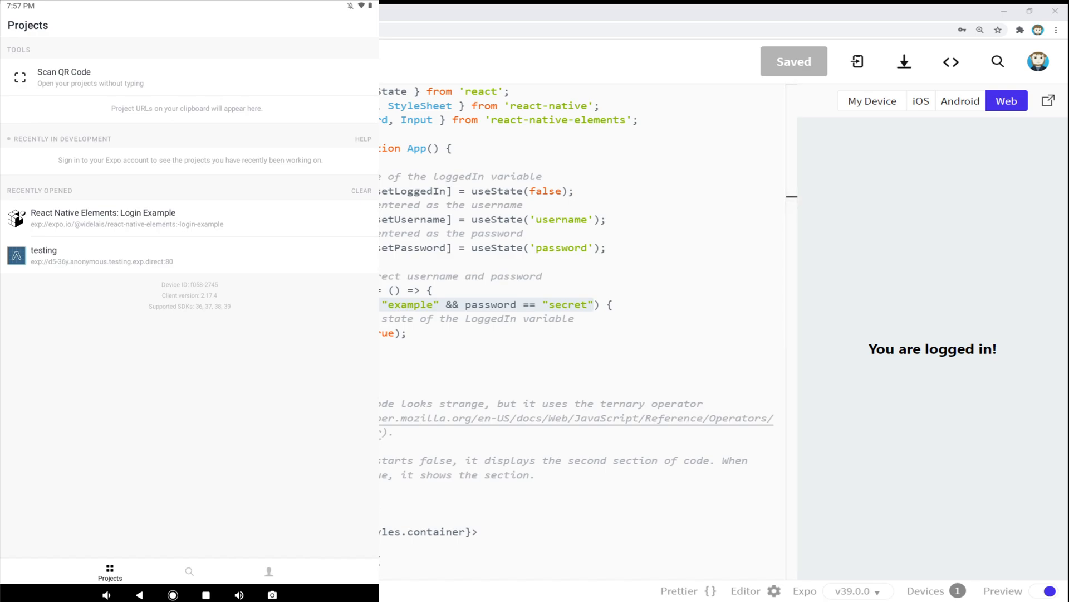
Step: Switch Snack to the My Device tab to display the device QR code
{"action": "left_click", "coordinate": [873, 101]}
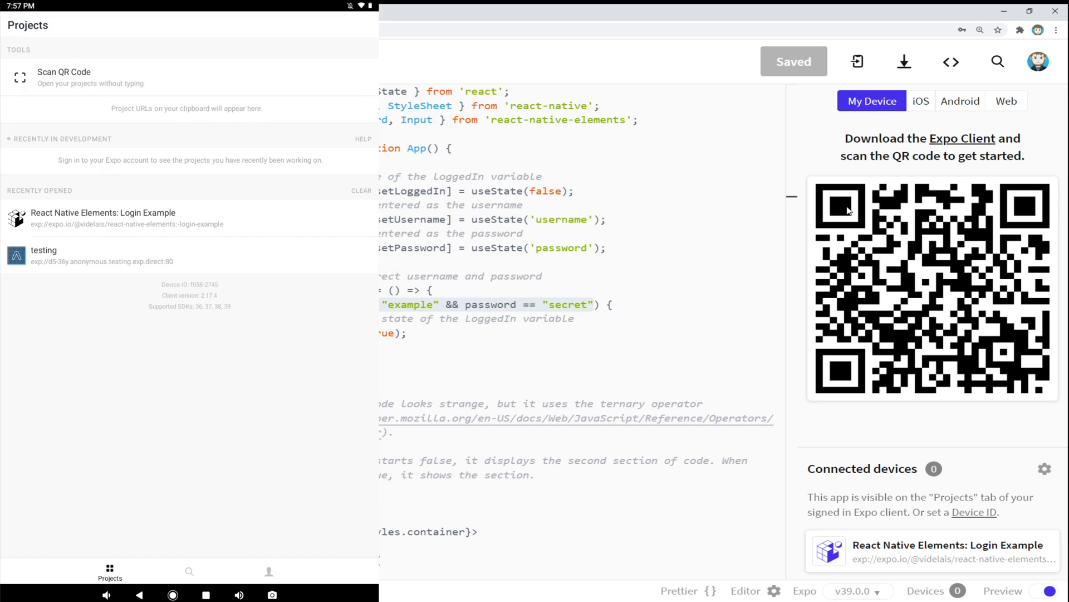
Step: Scan the Snack QR code with Expo Go to load the login form on the device
{"action": "left_click", "coordinate": [63, 77]}
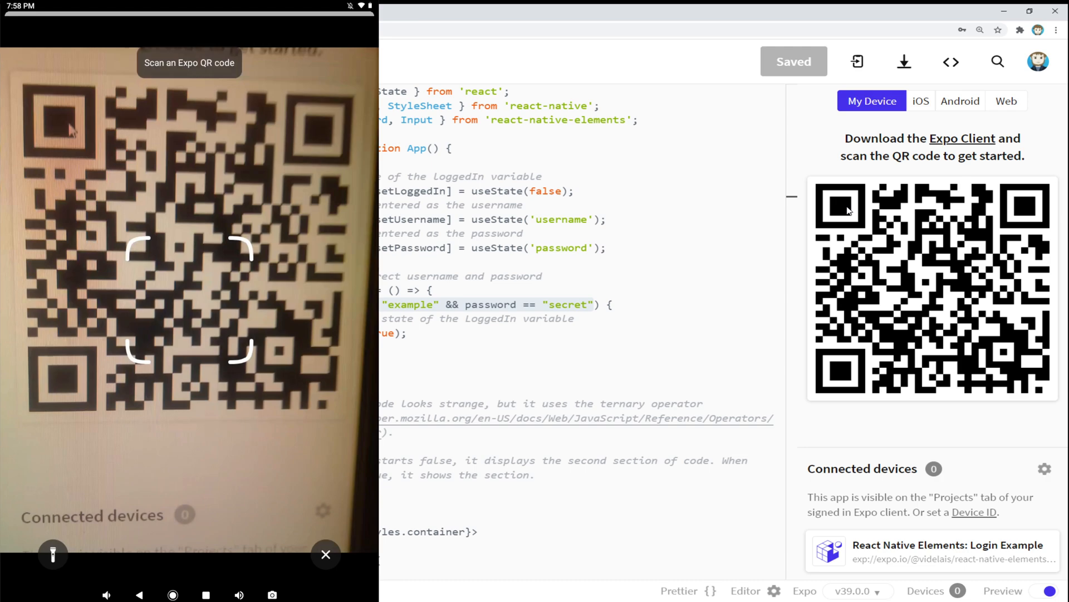
{"action": "left_click", "coordinate": [326, 554]}
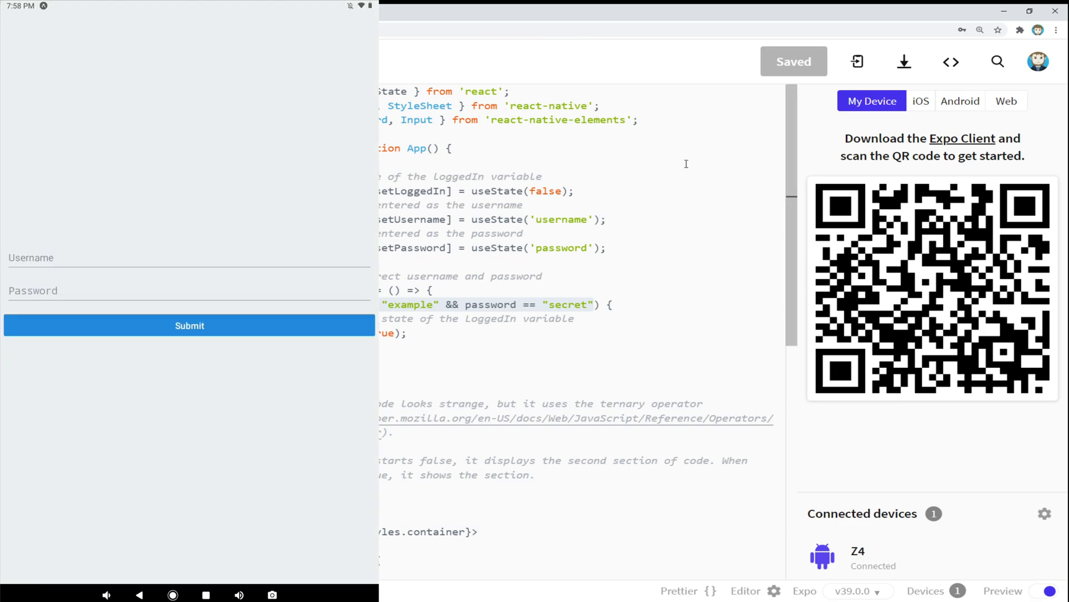
{"action": "mouse_move", "coordinate": [848, 534]}
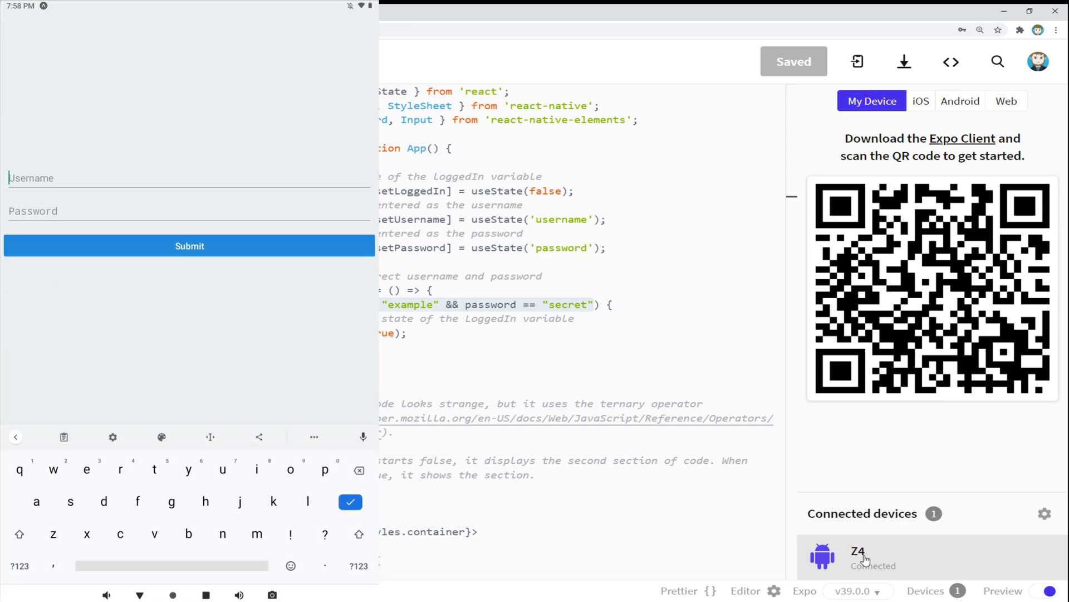
{"action": "type", "text": "exam"}
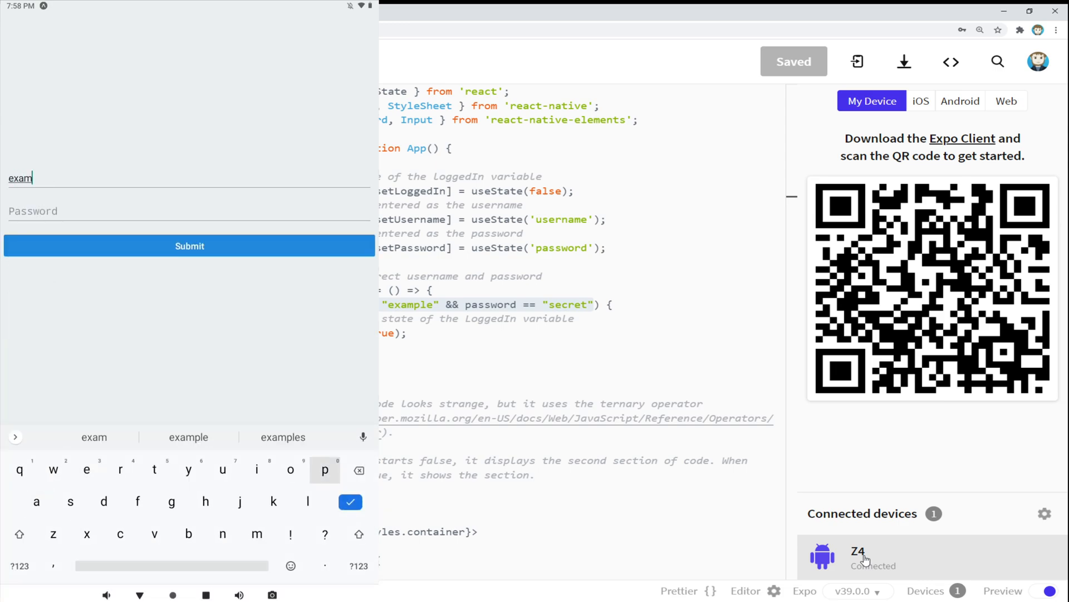
{"action": "left_click", "coordinate": [93, 436]}
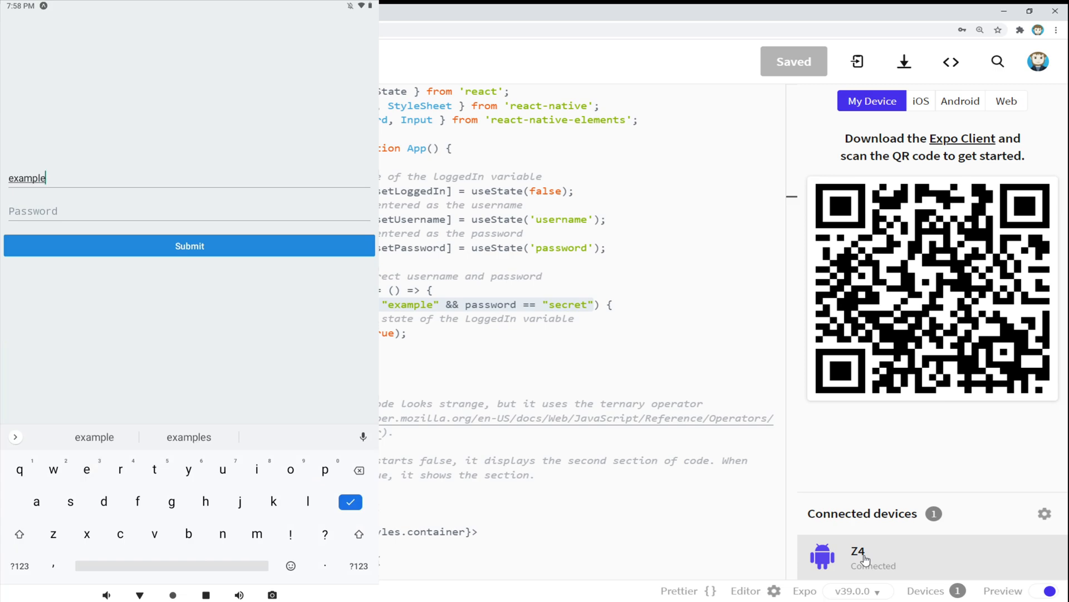
{"action": "type", "text": "c"}
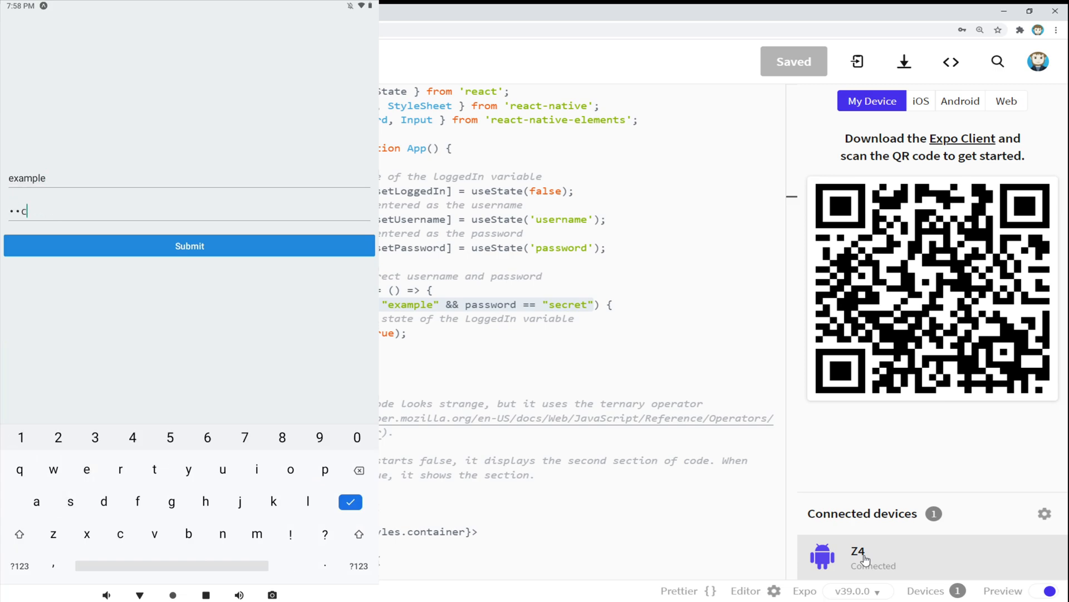
{"action": "type", "text": "e"}
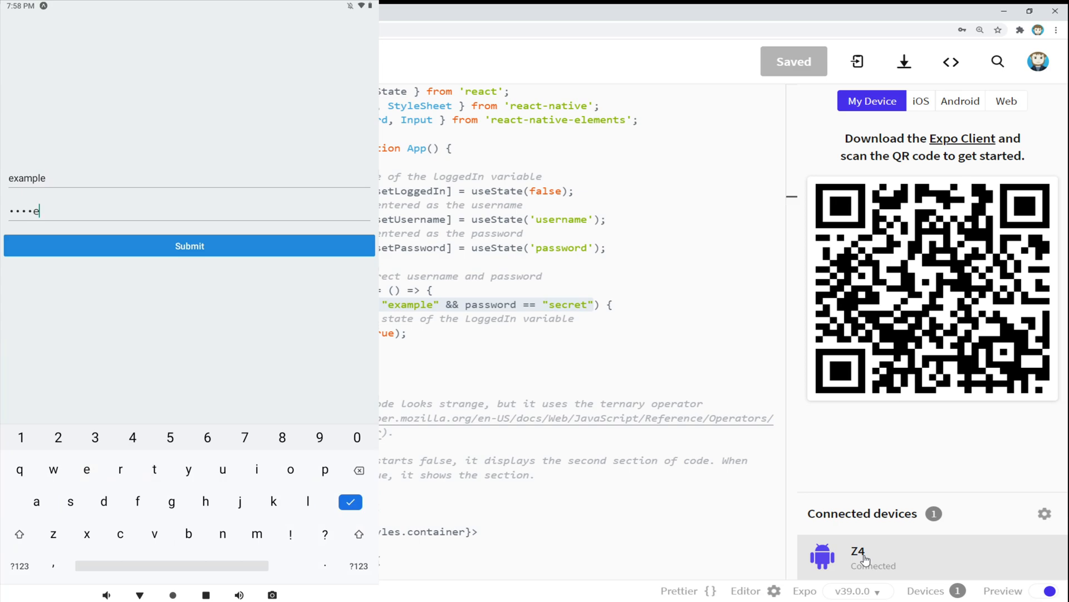
{"action": "left_click", "coordinate": [189, 245]}
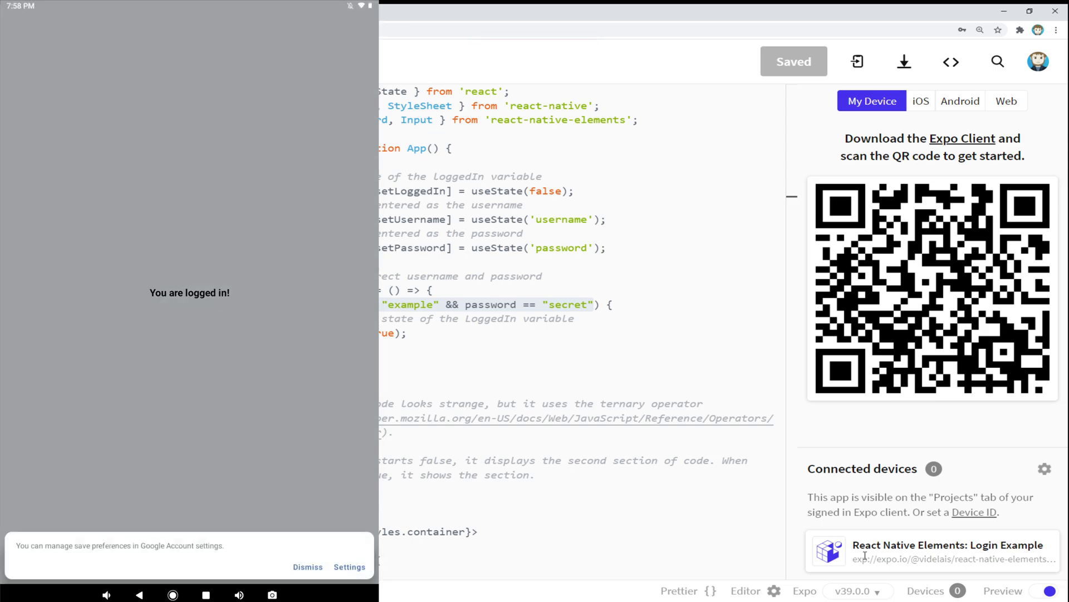
{"action": "left_click", "coordinate": [308, 567]}
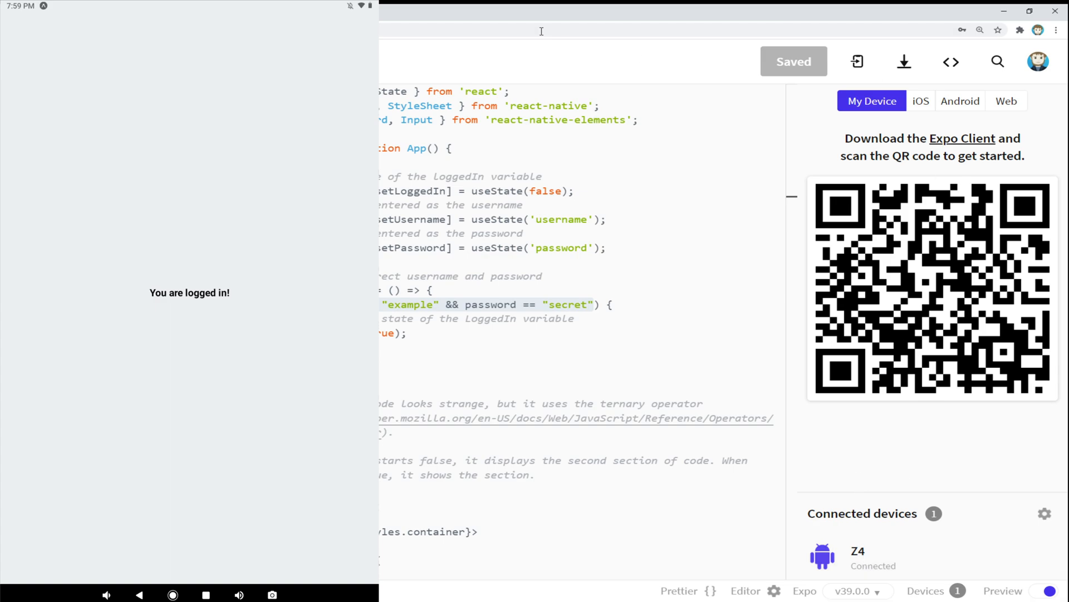
{"action": "mouse_move", "coordinate": [559, 82]}
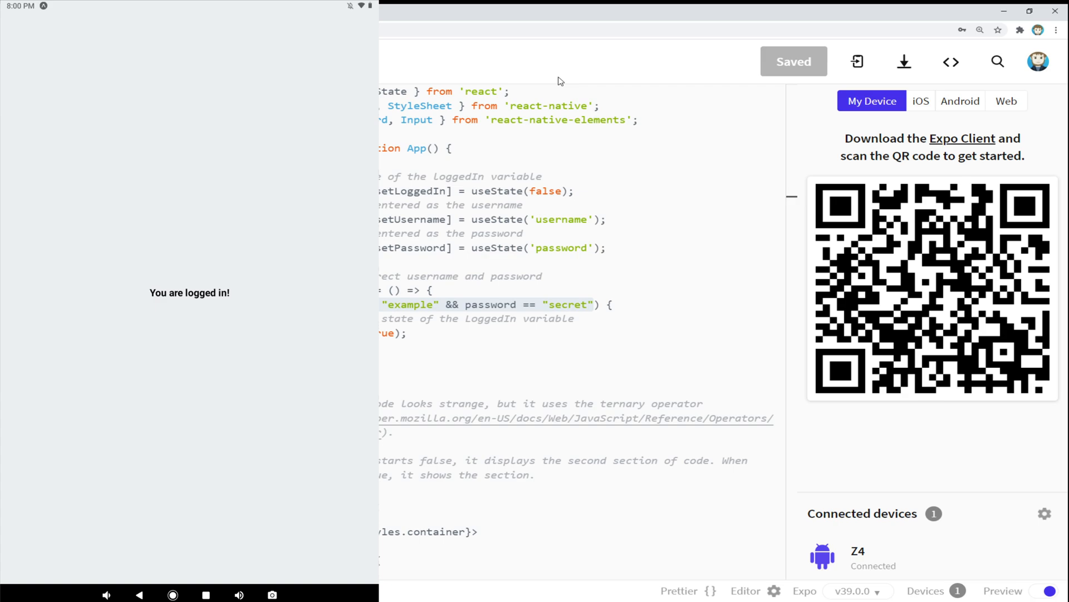
{"action": "scroll", "scroll_direction": "down", "scroll_amount": 3}
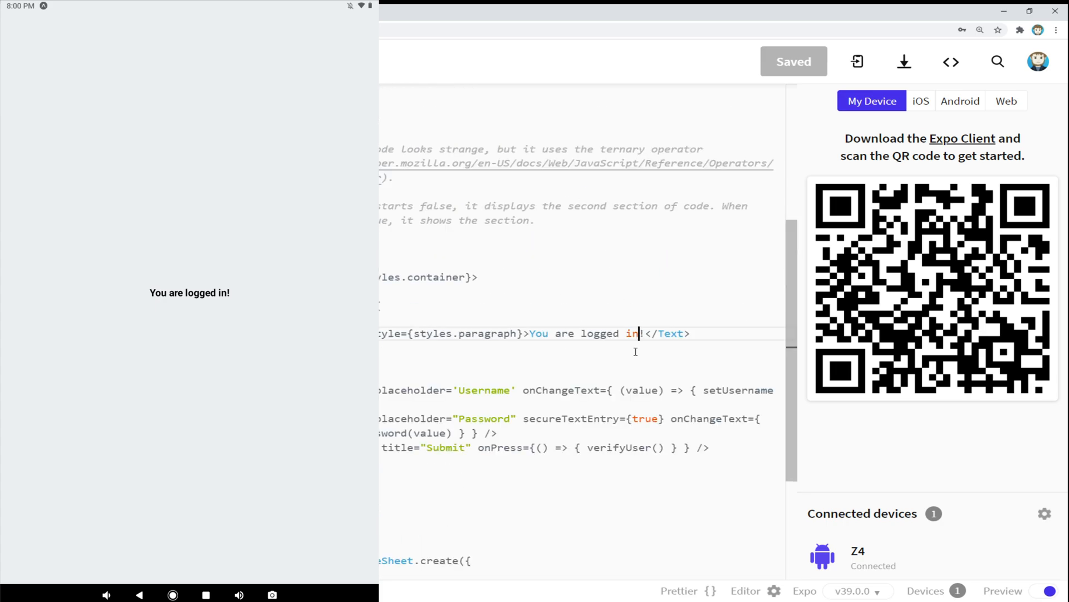
Step: Append ' Cool, right?' after 'You are logged in!' in the Text element
{"action": "type", "text": "Coo,"}
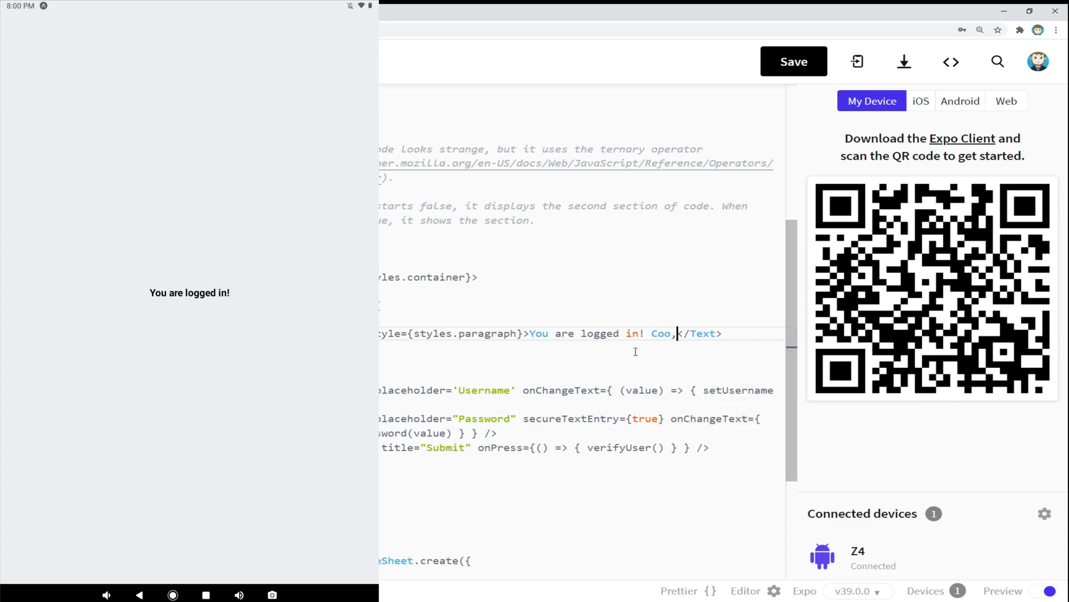
{"action": "type", "text": "right?>"}
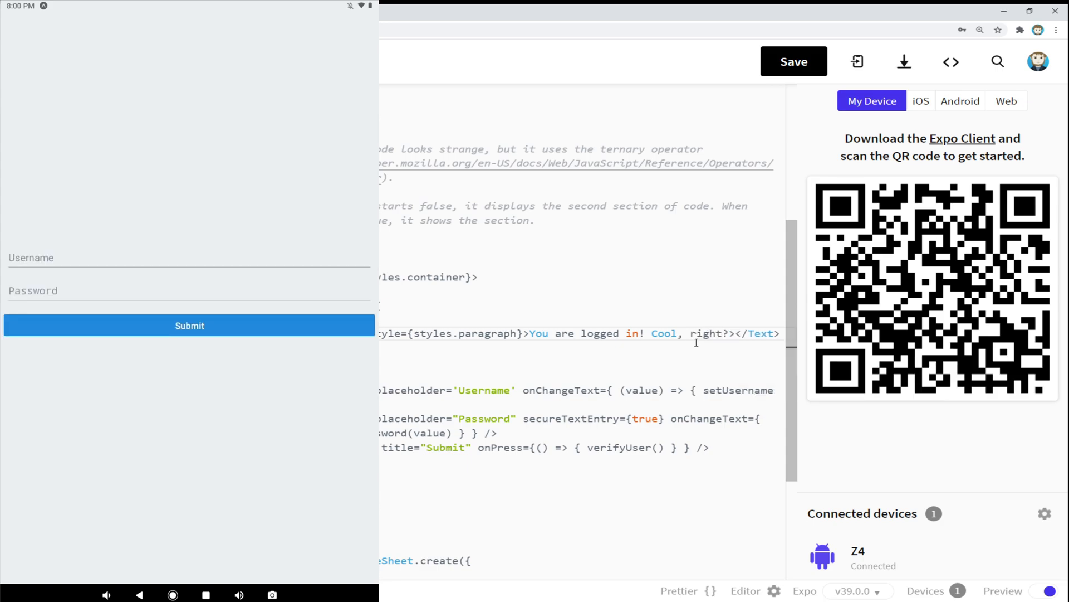
{"action": "left_click", "coordinate": [728, 334]}
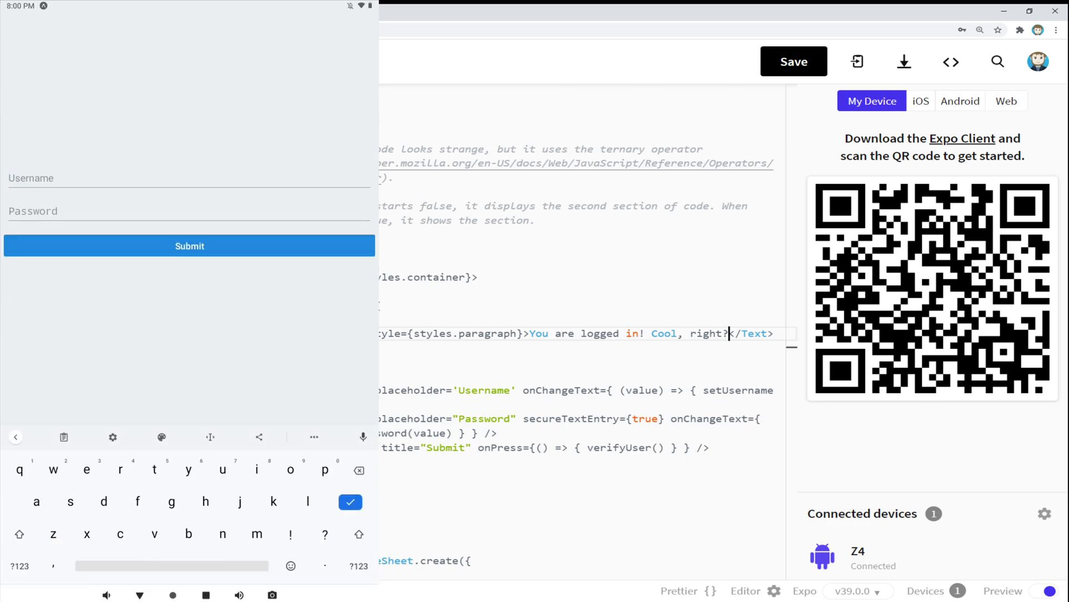
{"action": "type", "text": "example"}
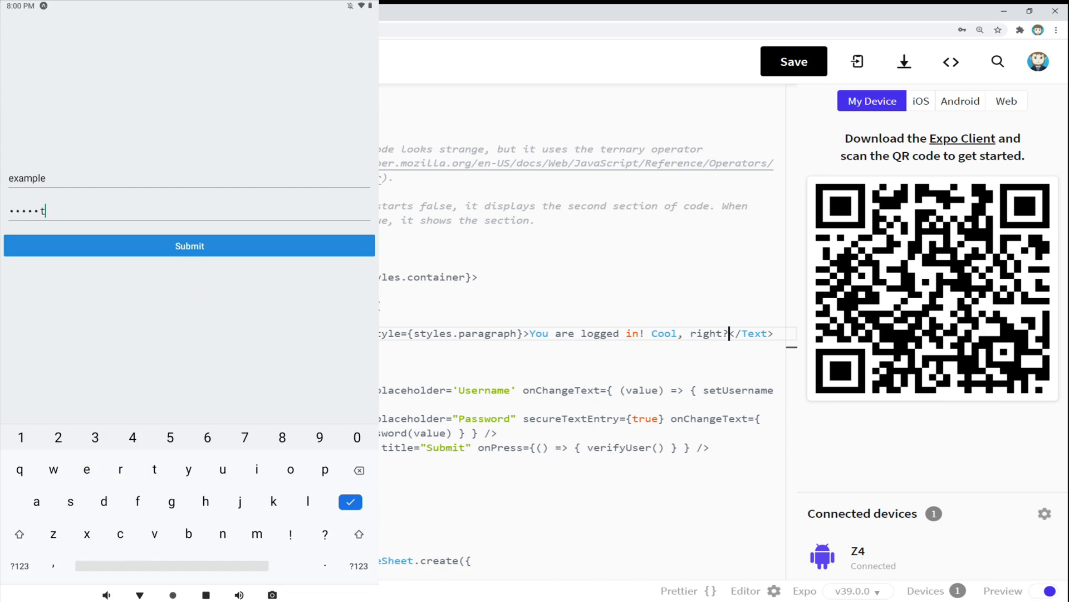
{"action": "left_click", "coordinate": [189, 246]}
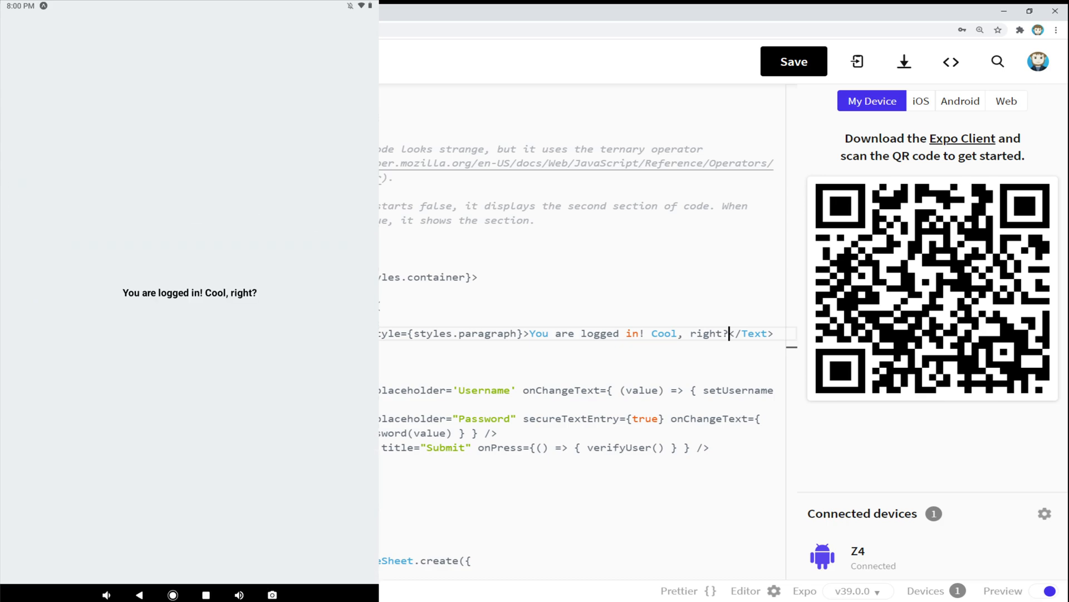